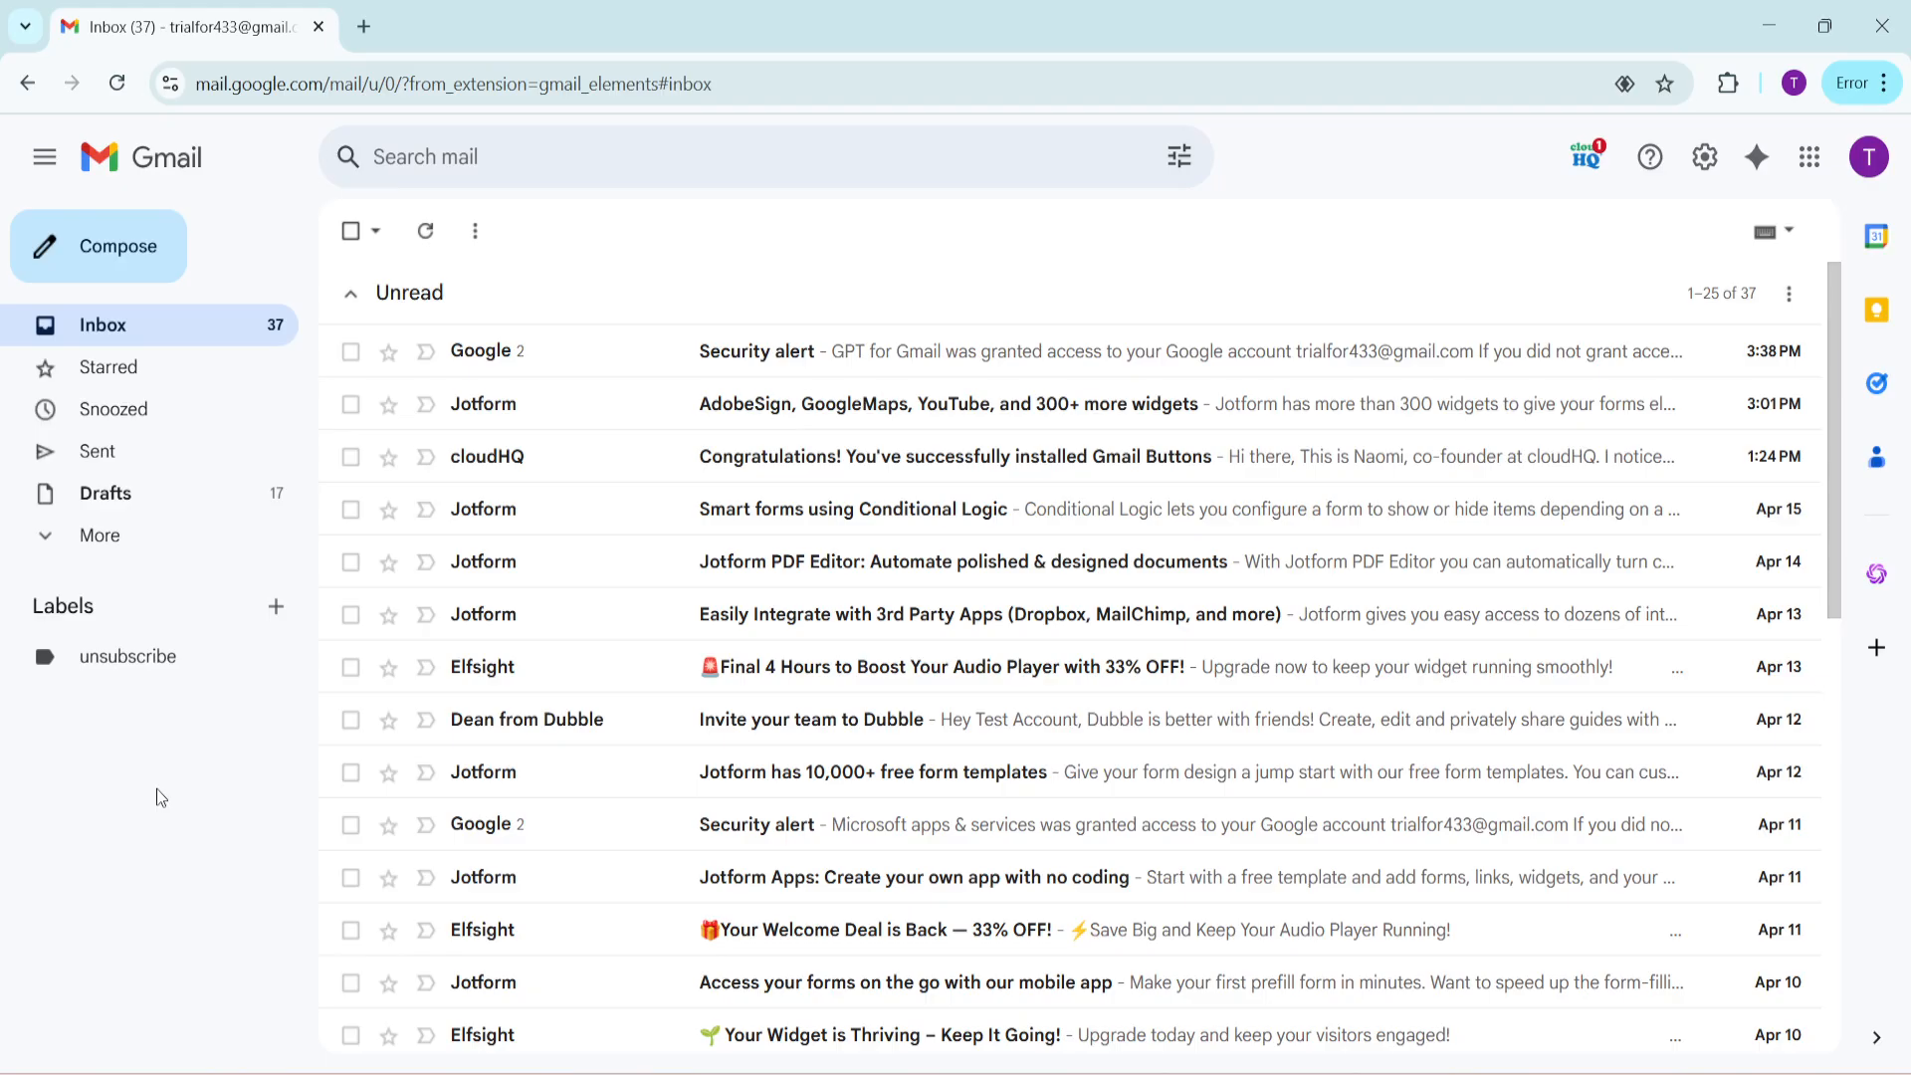
mouse_move(197, 694)
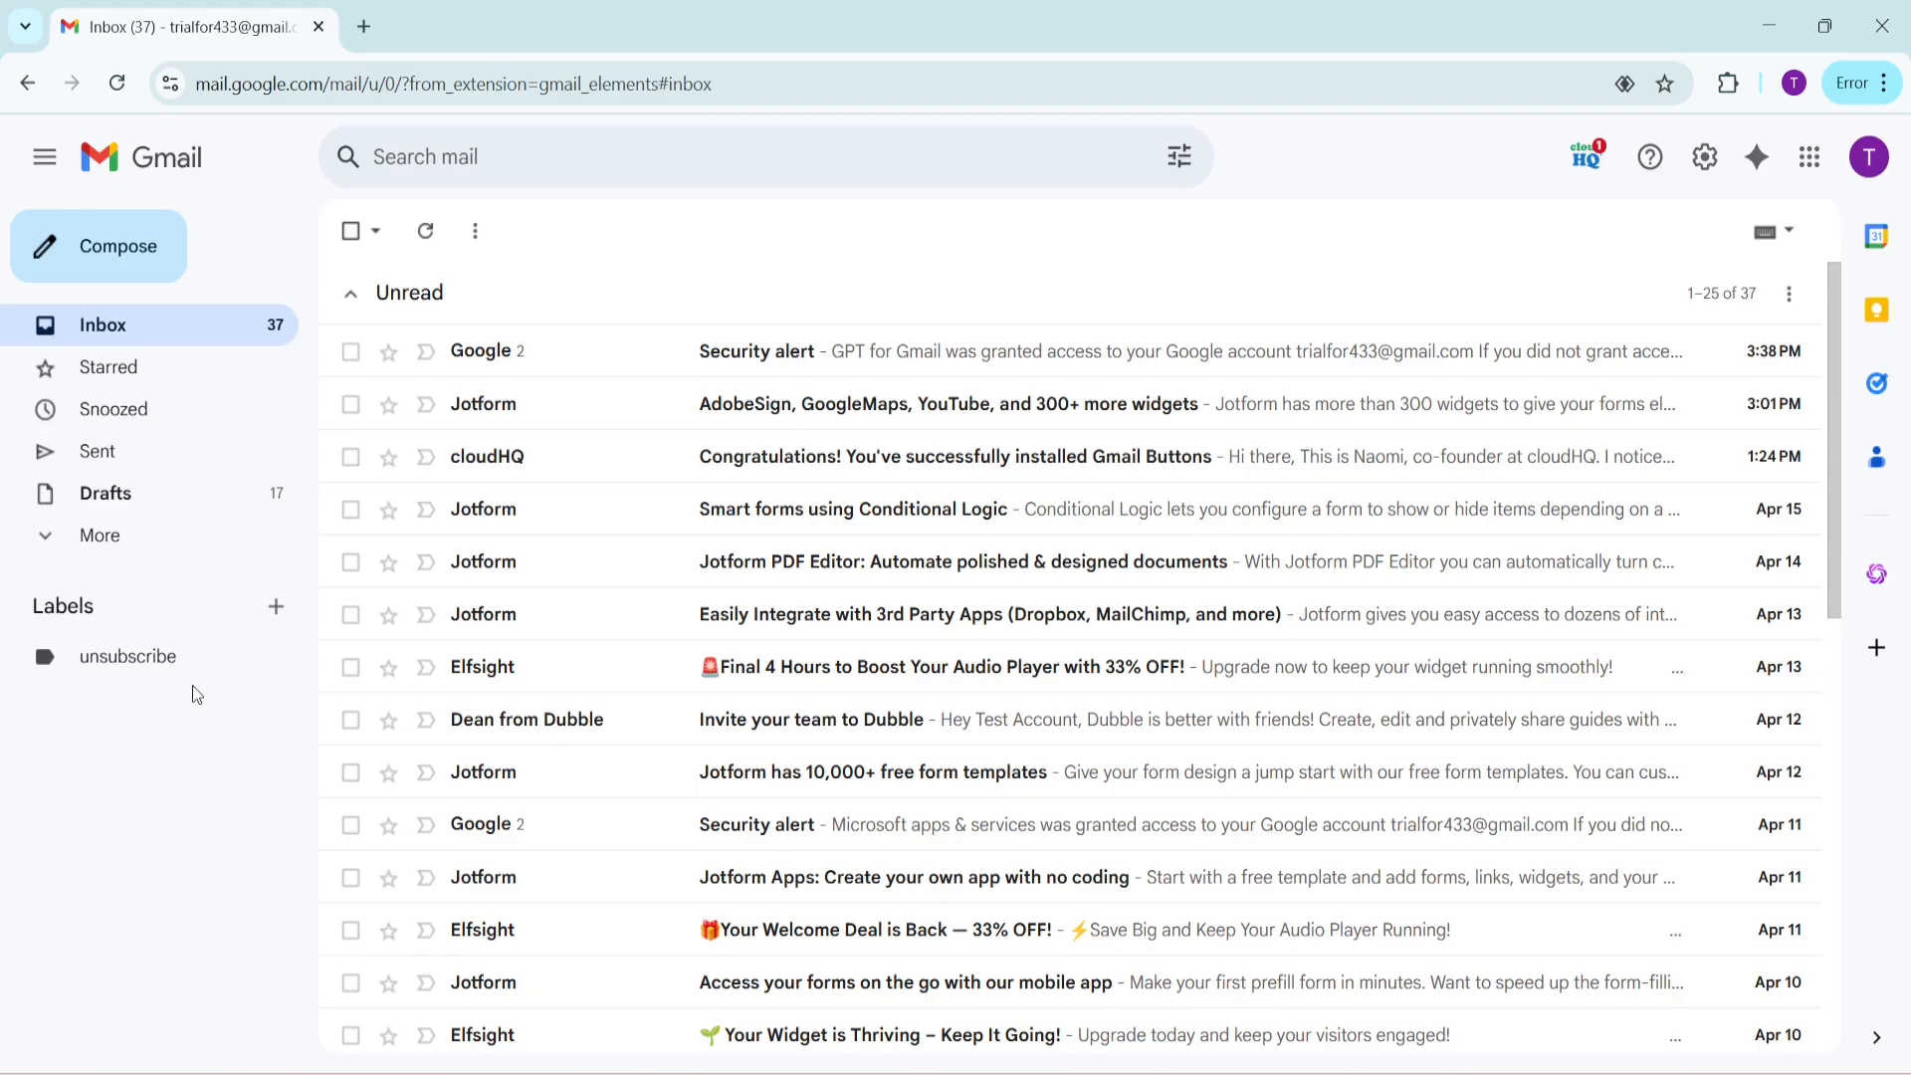
mouse_move(351, 229)
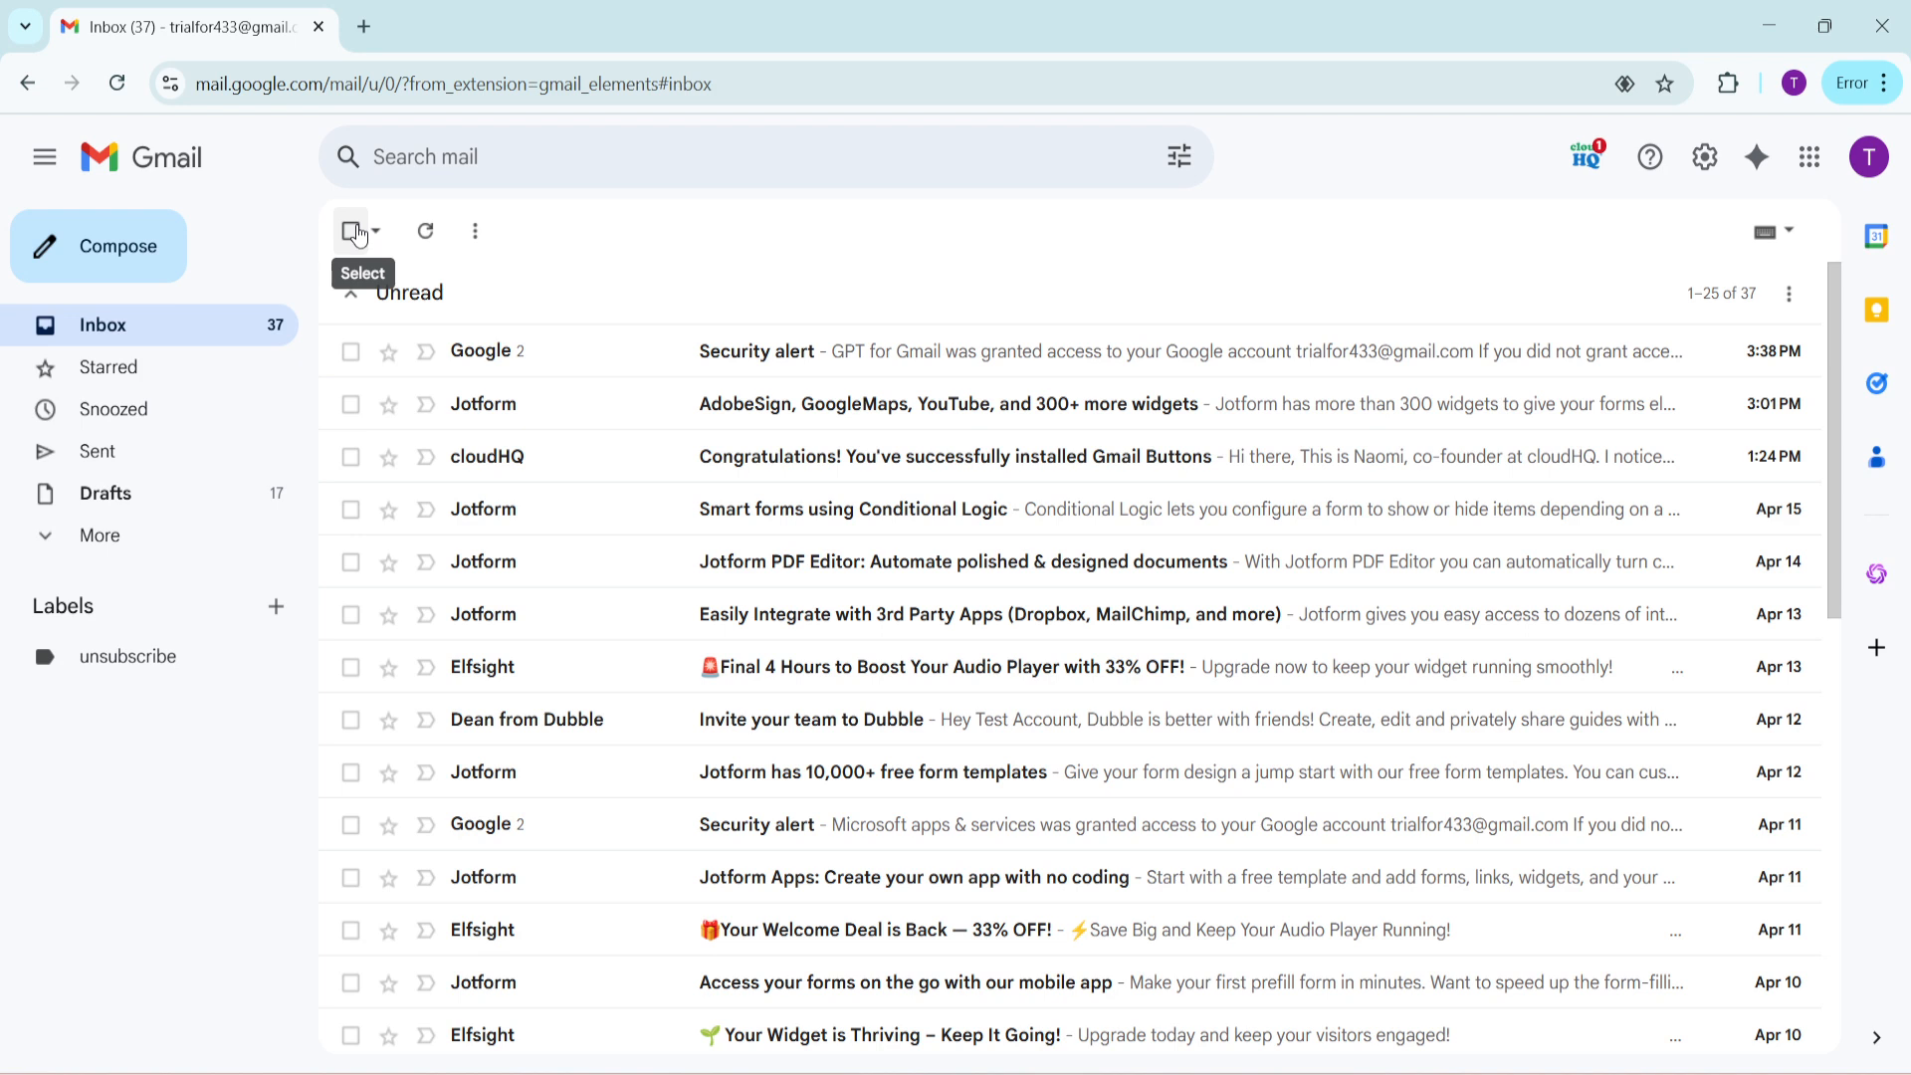
Select all conversations on the first inbox page using the select-all checkbox
left_click(352, 230)
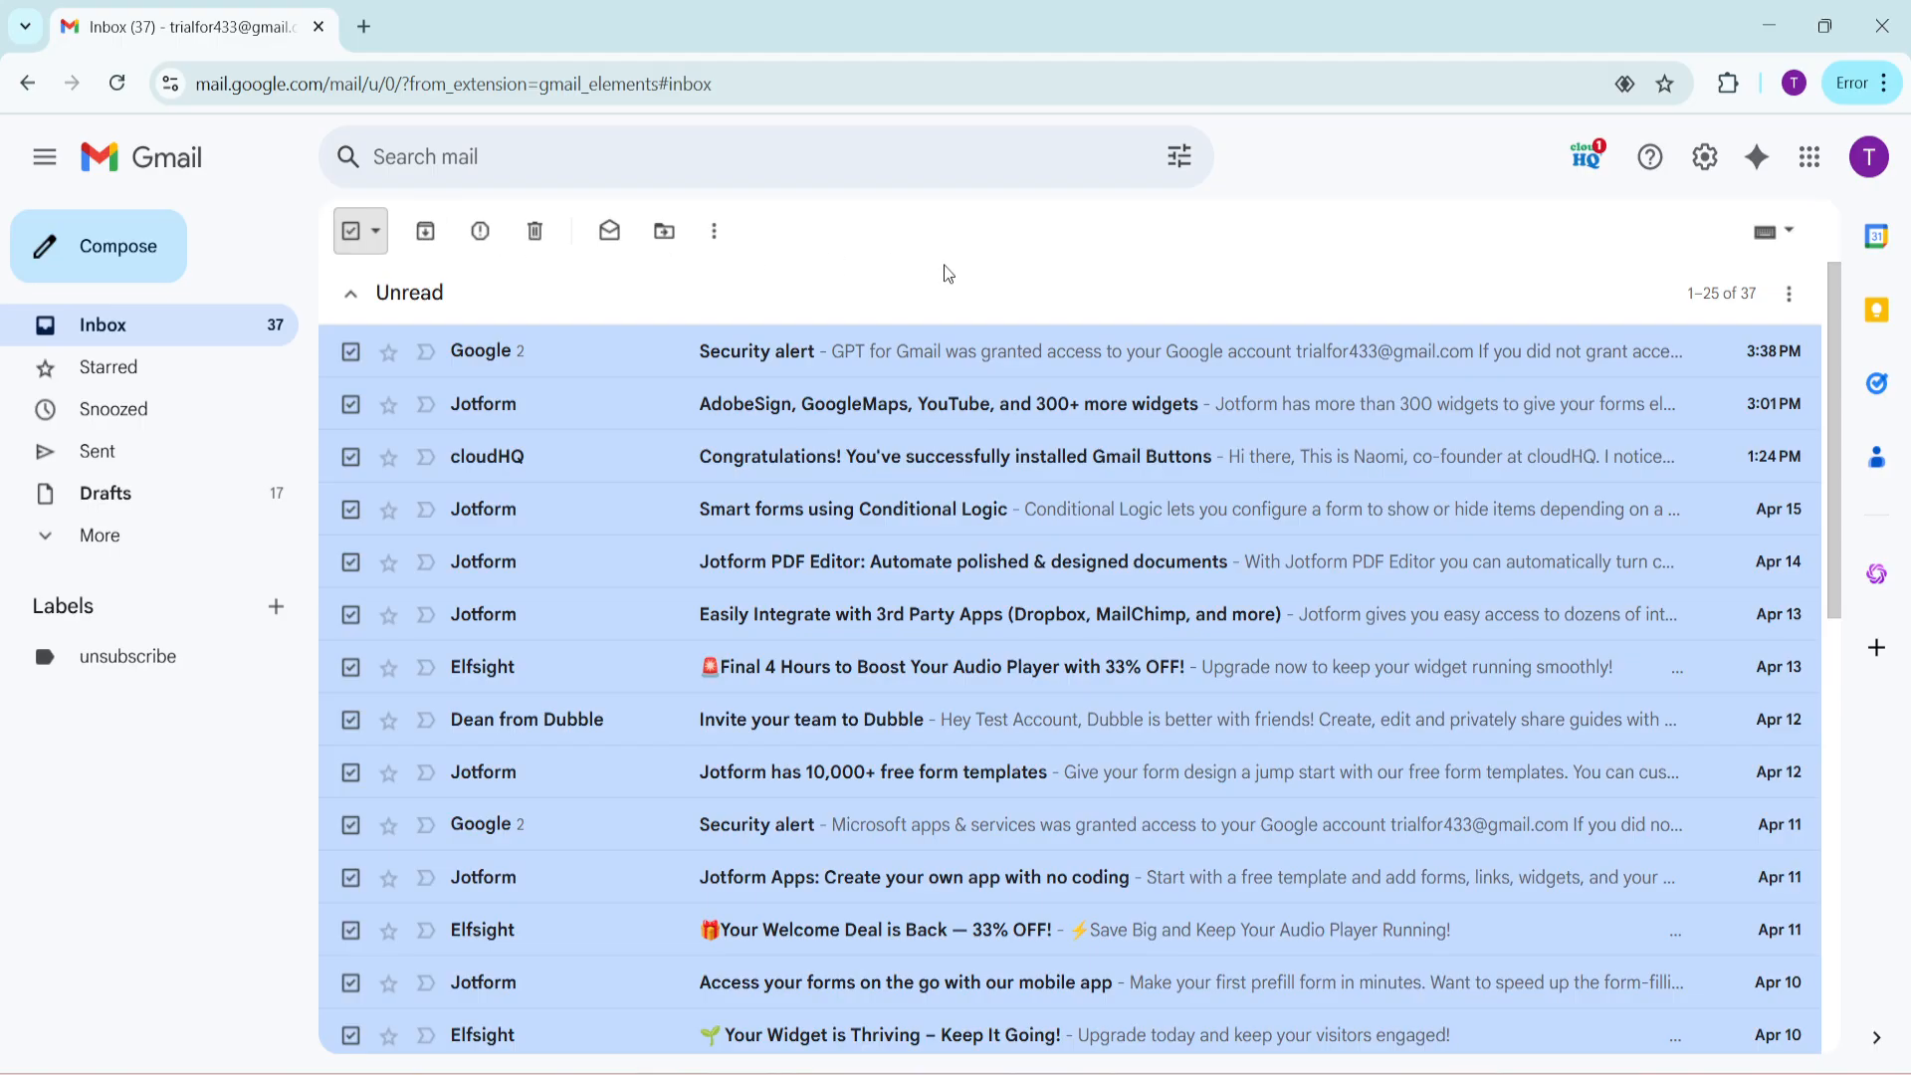
mouse_move(911, 289)
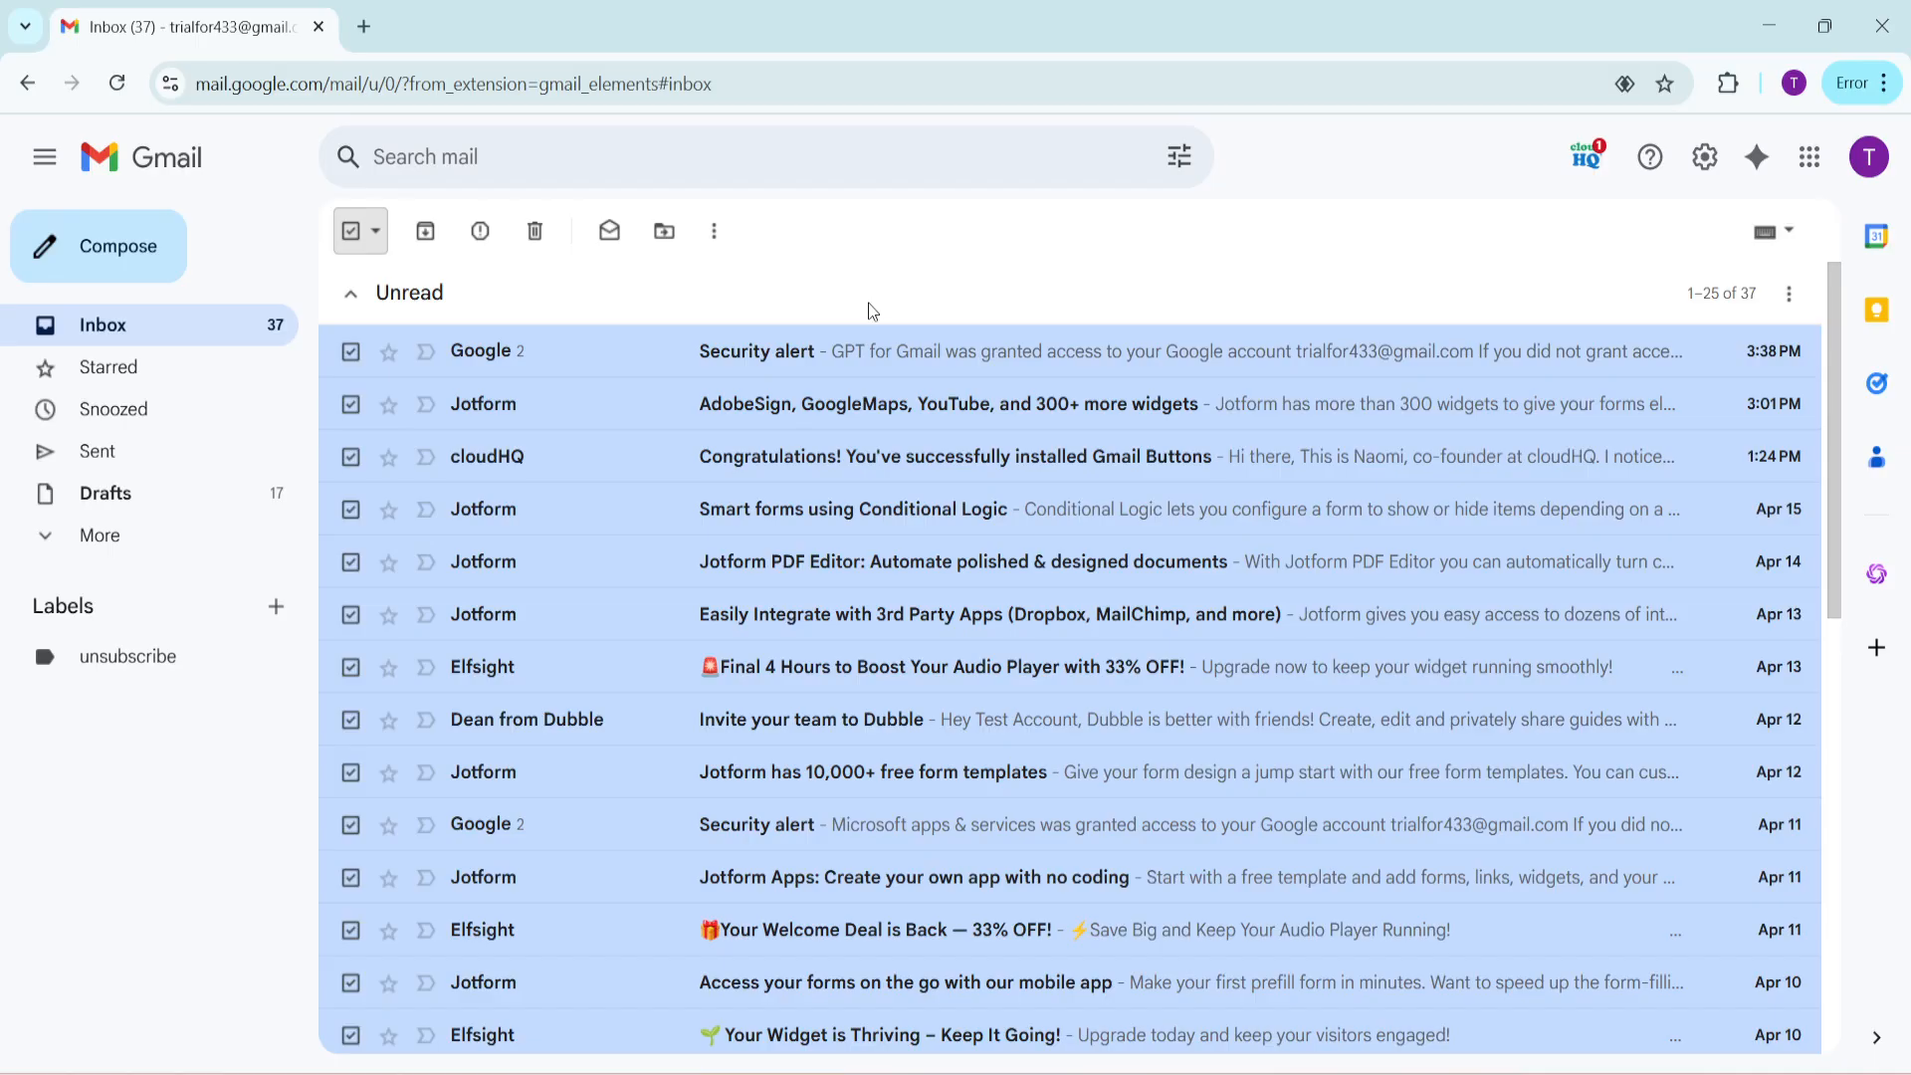
mouse_move(852, 325)
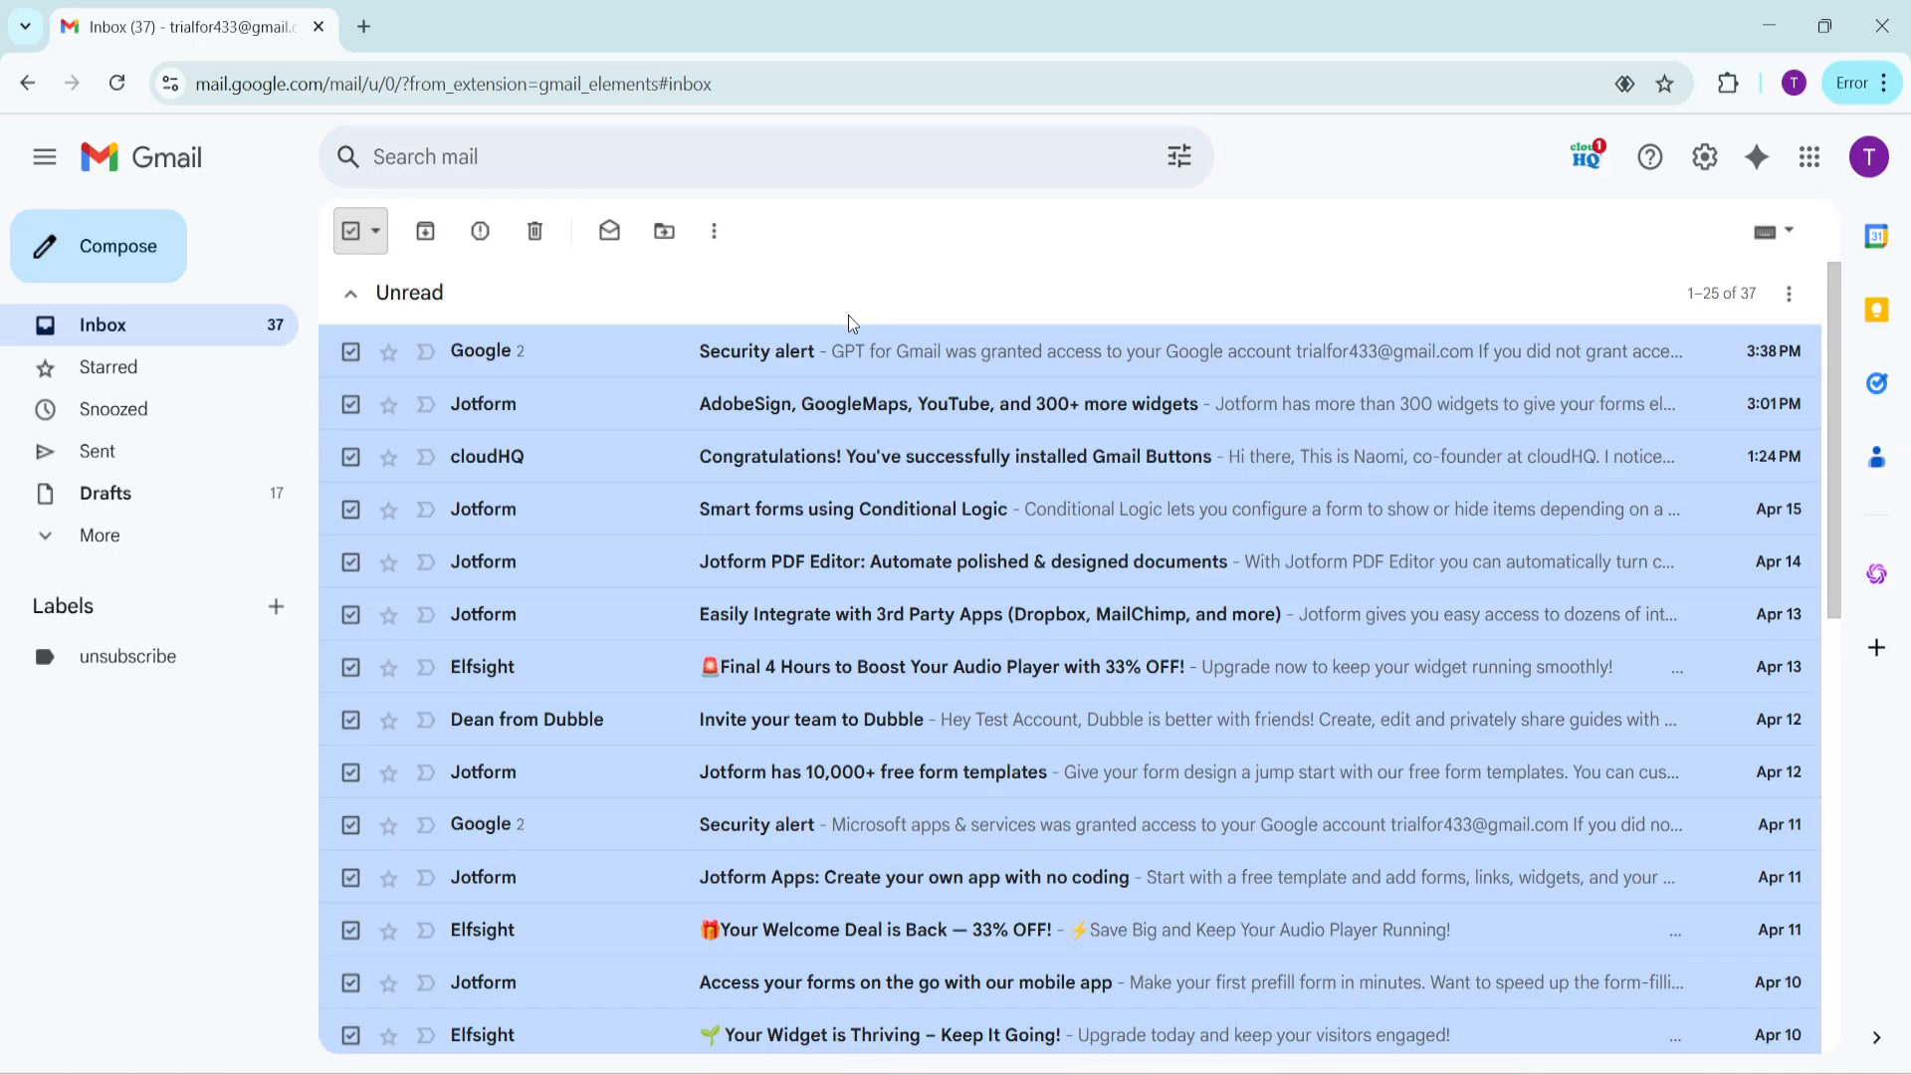
mouse_move(848, 327)
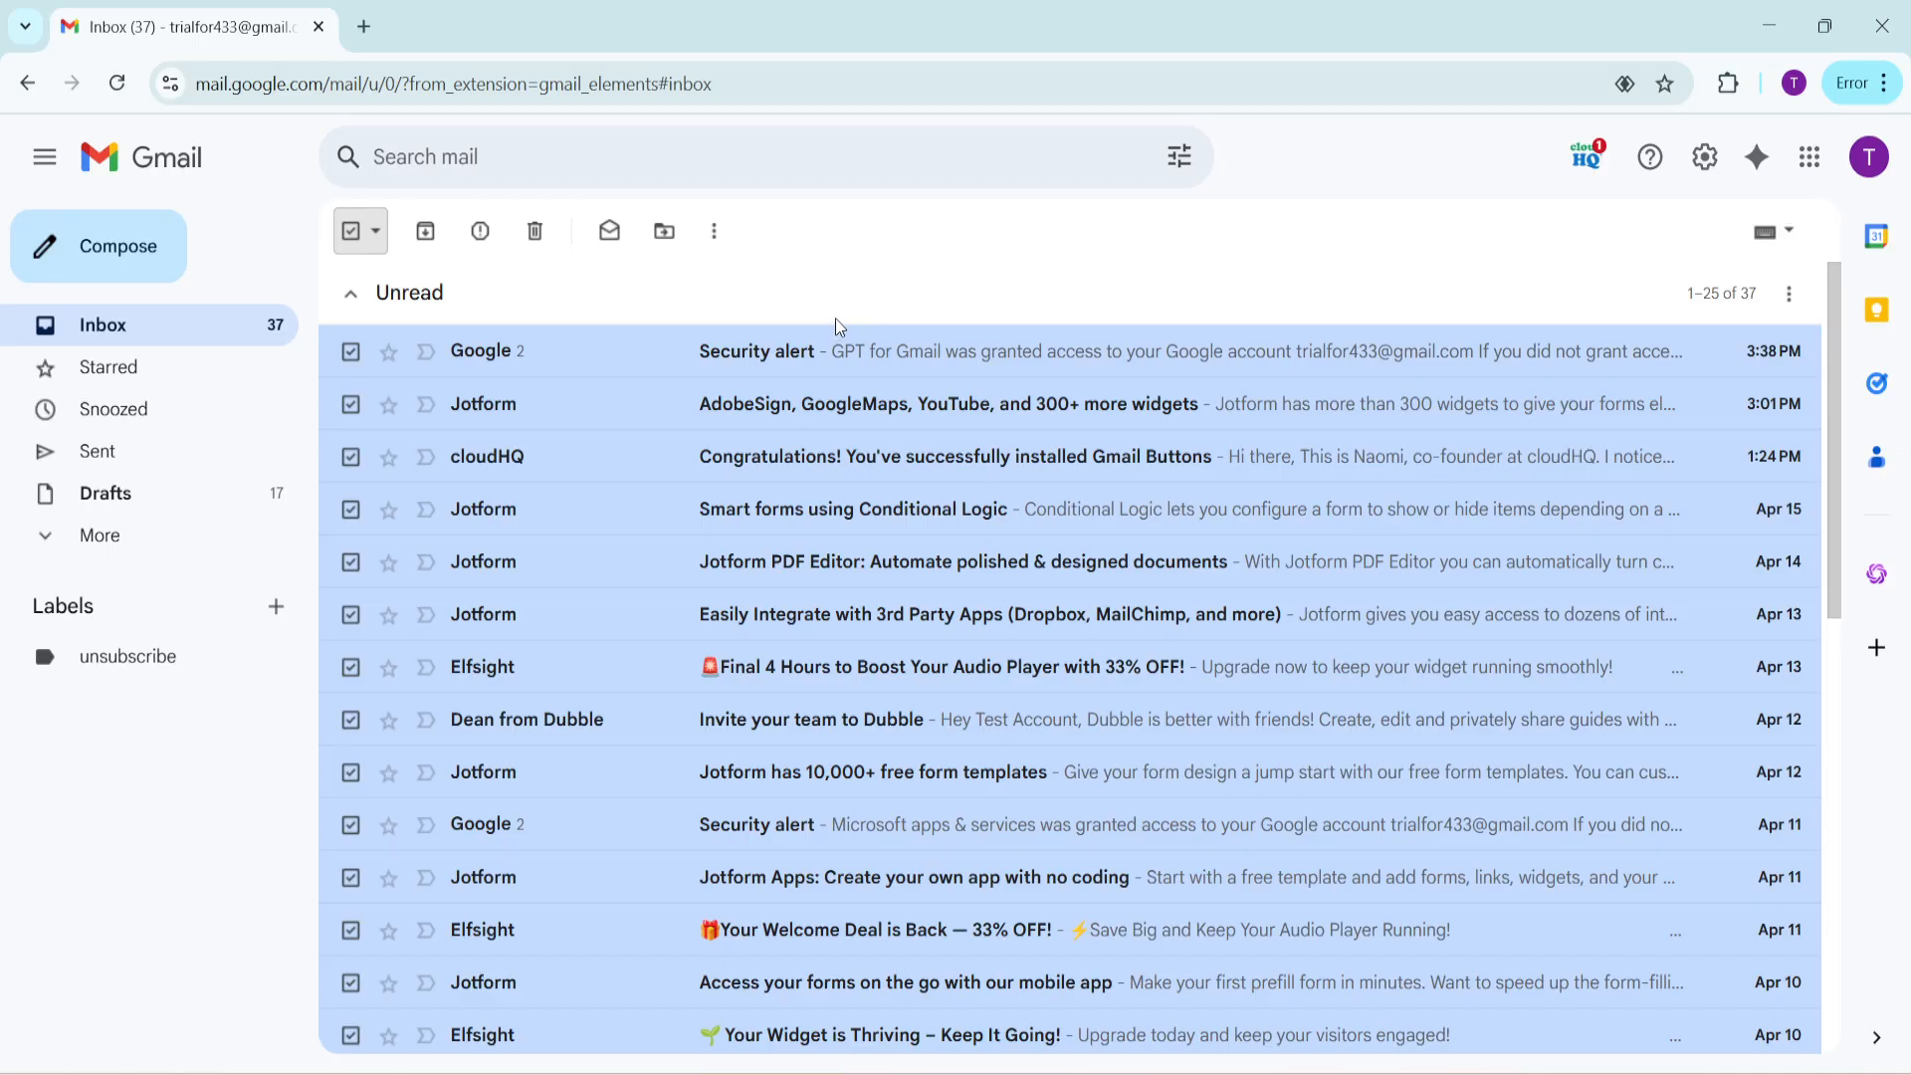
mouse_move(997, 326)
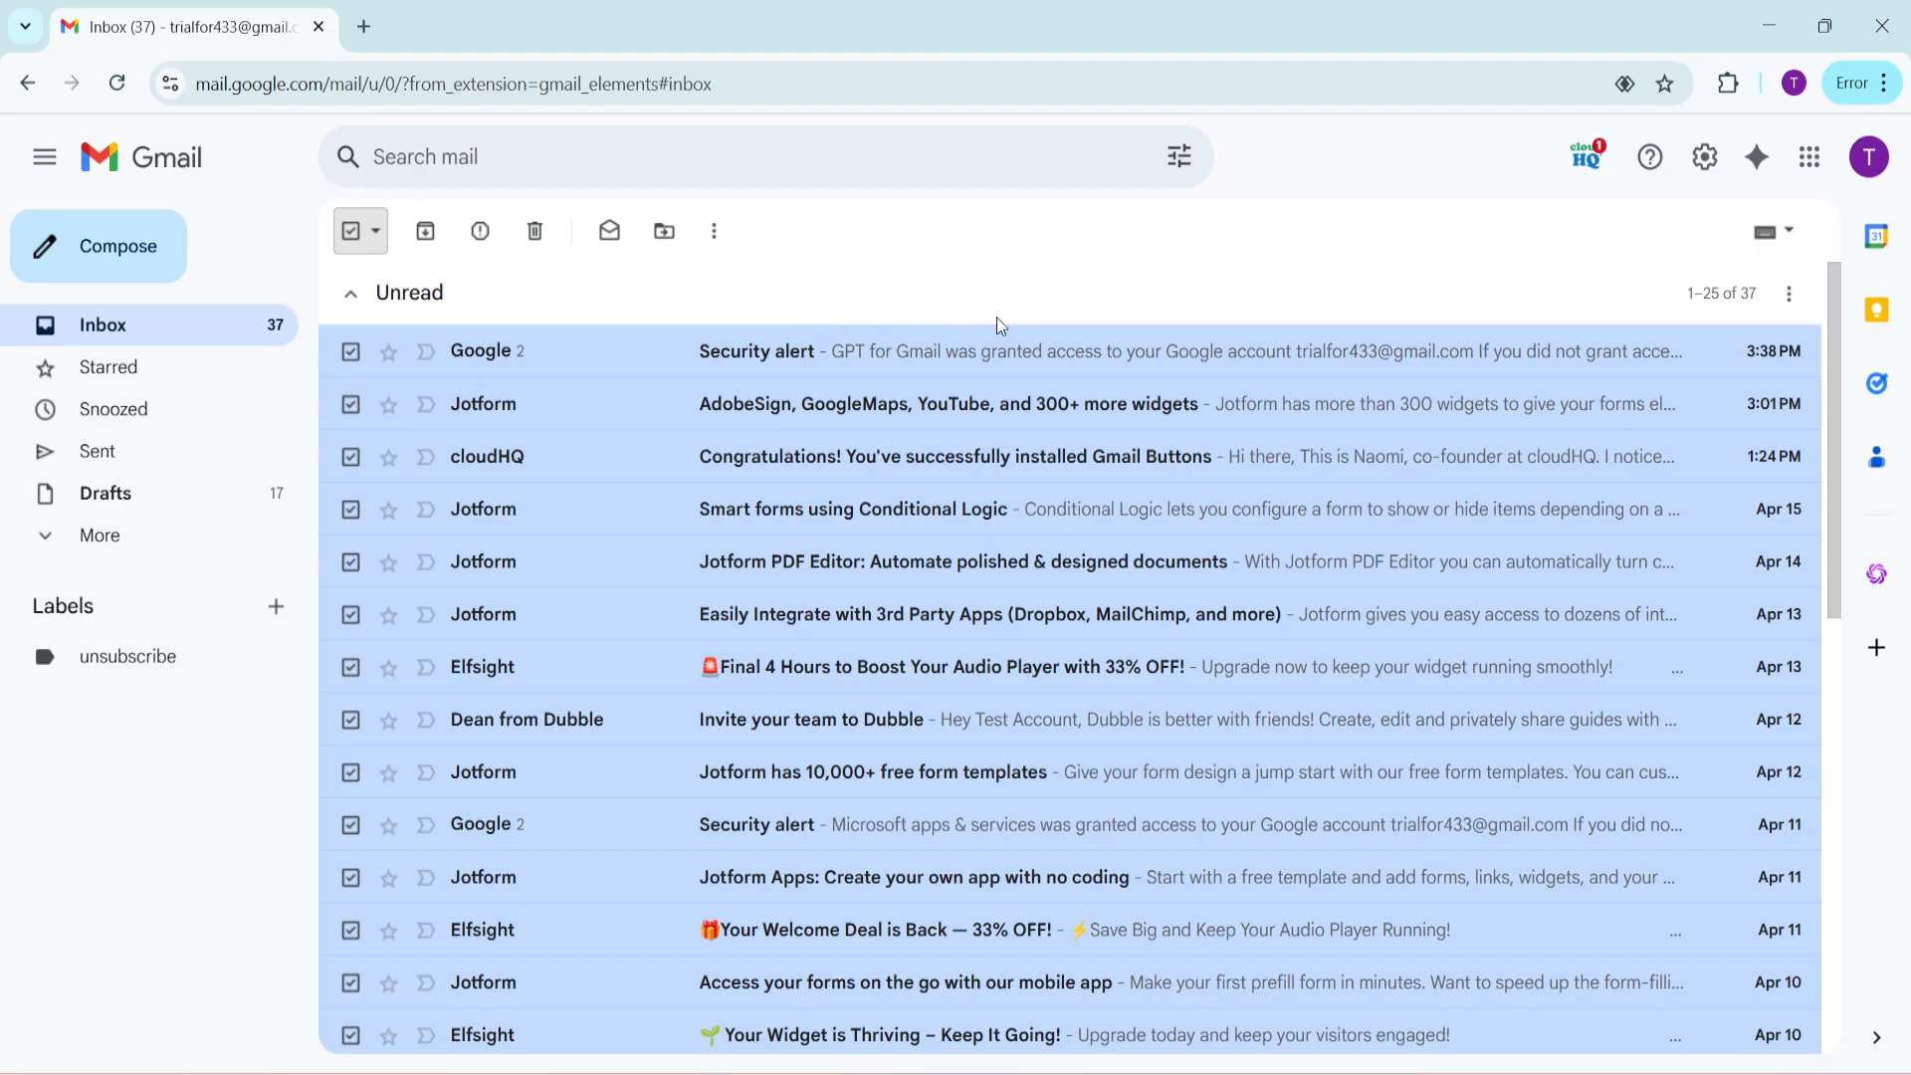
mouse_move(1097, 326)
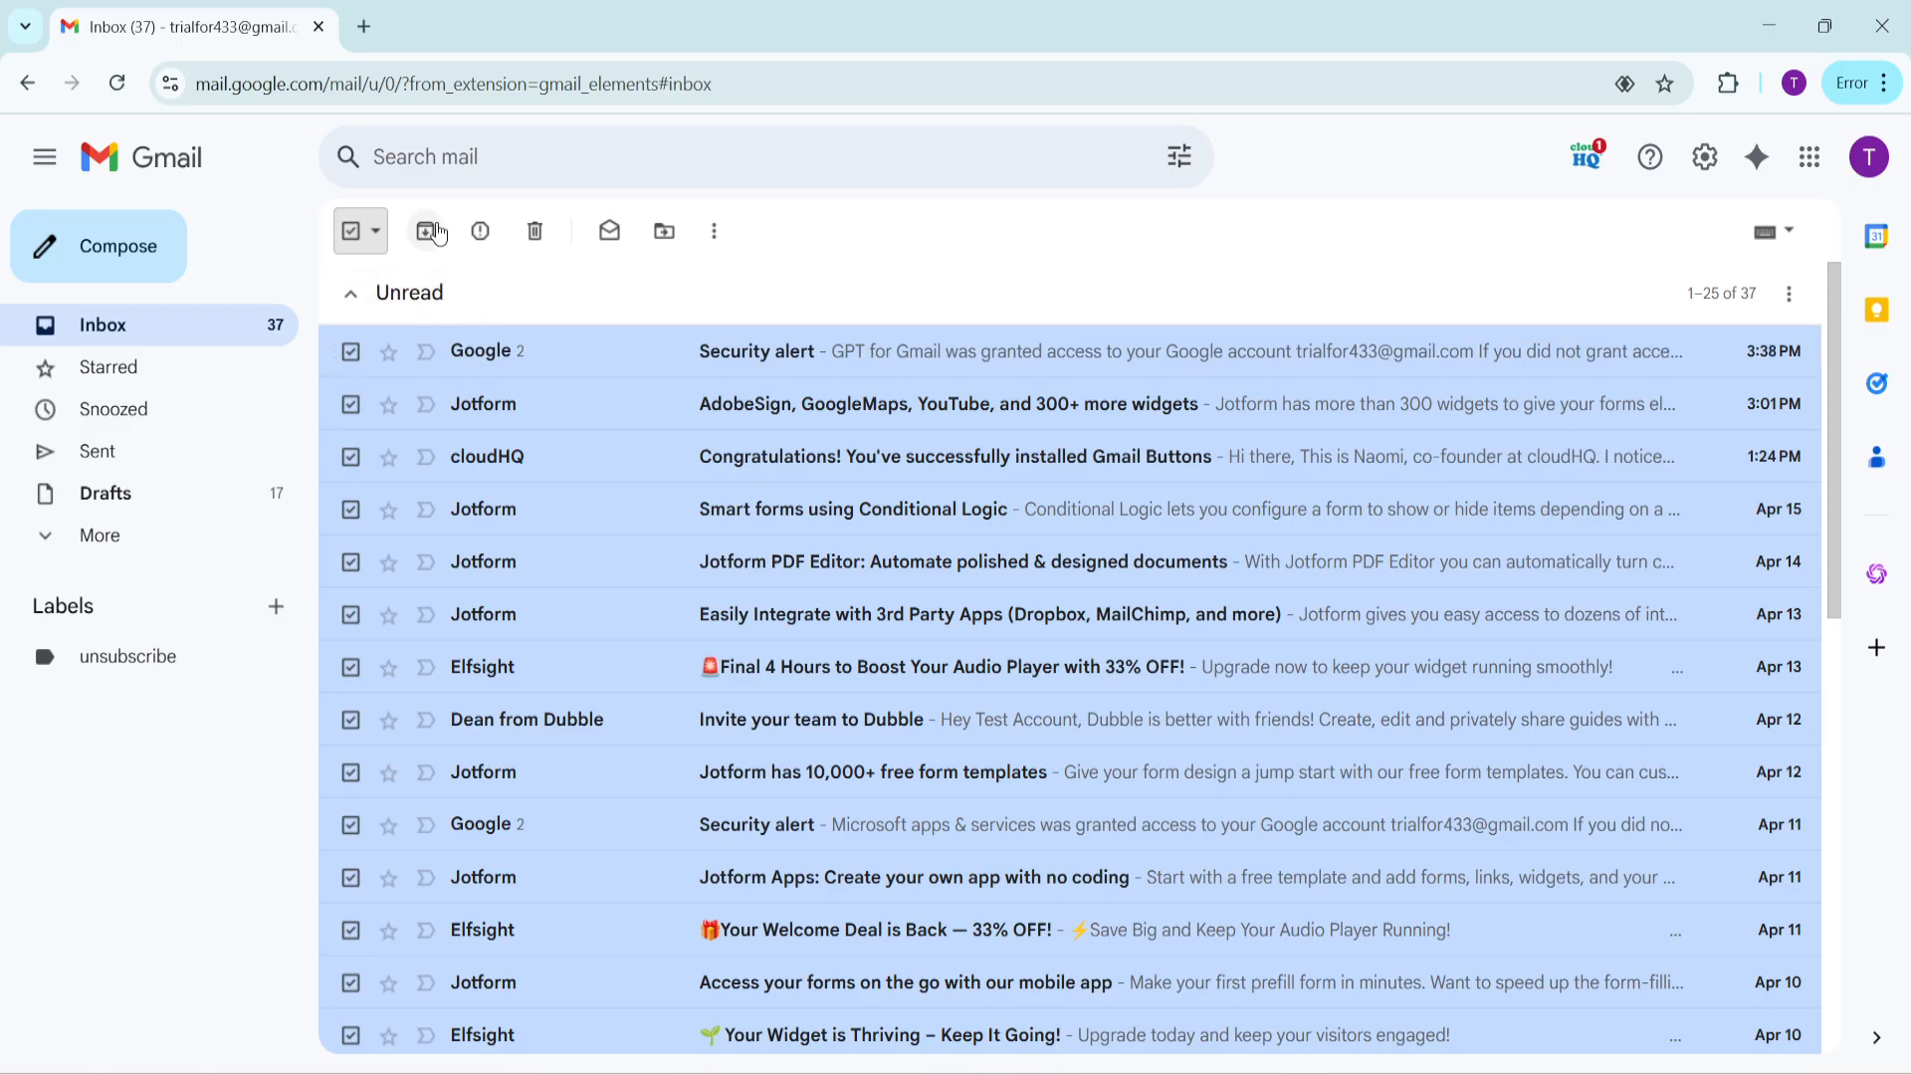
mouse_move(1095, 249)
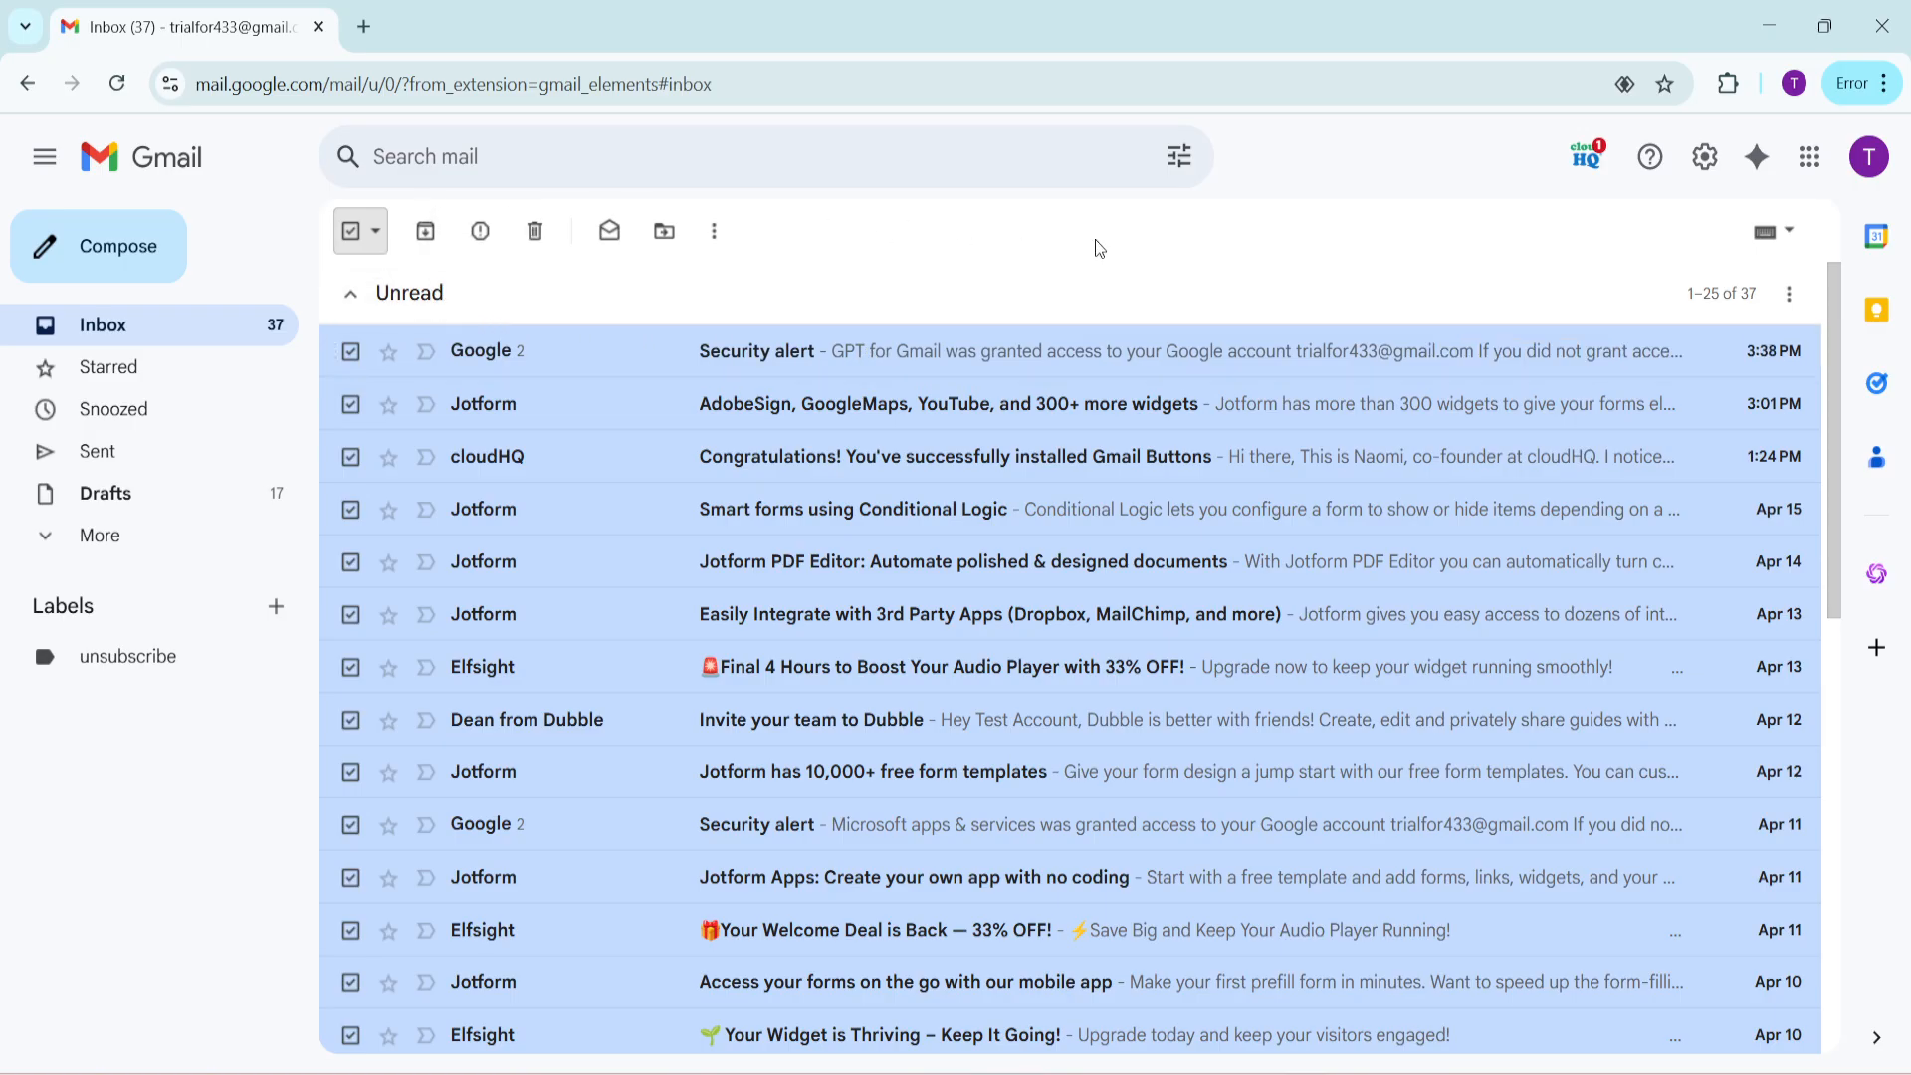
mouse_move(1172, 265)
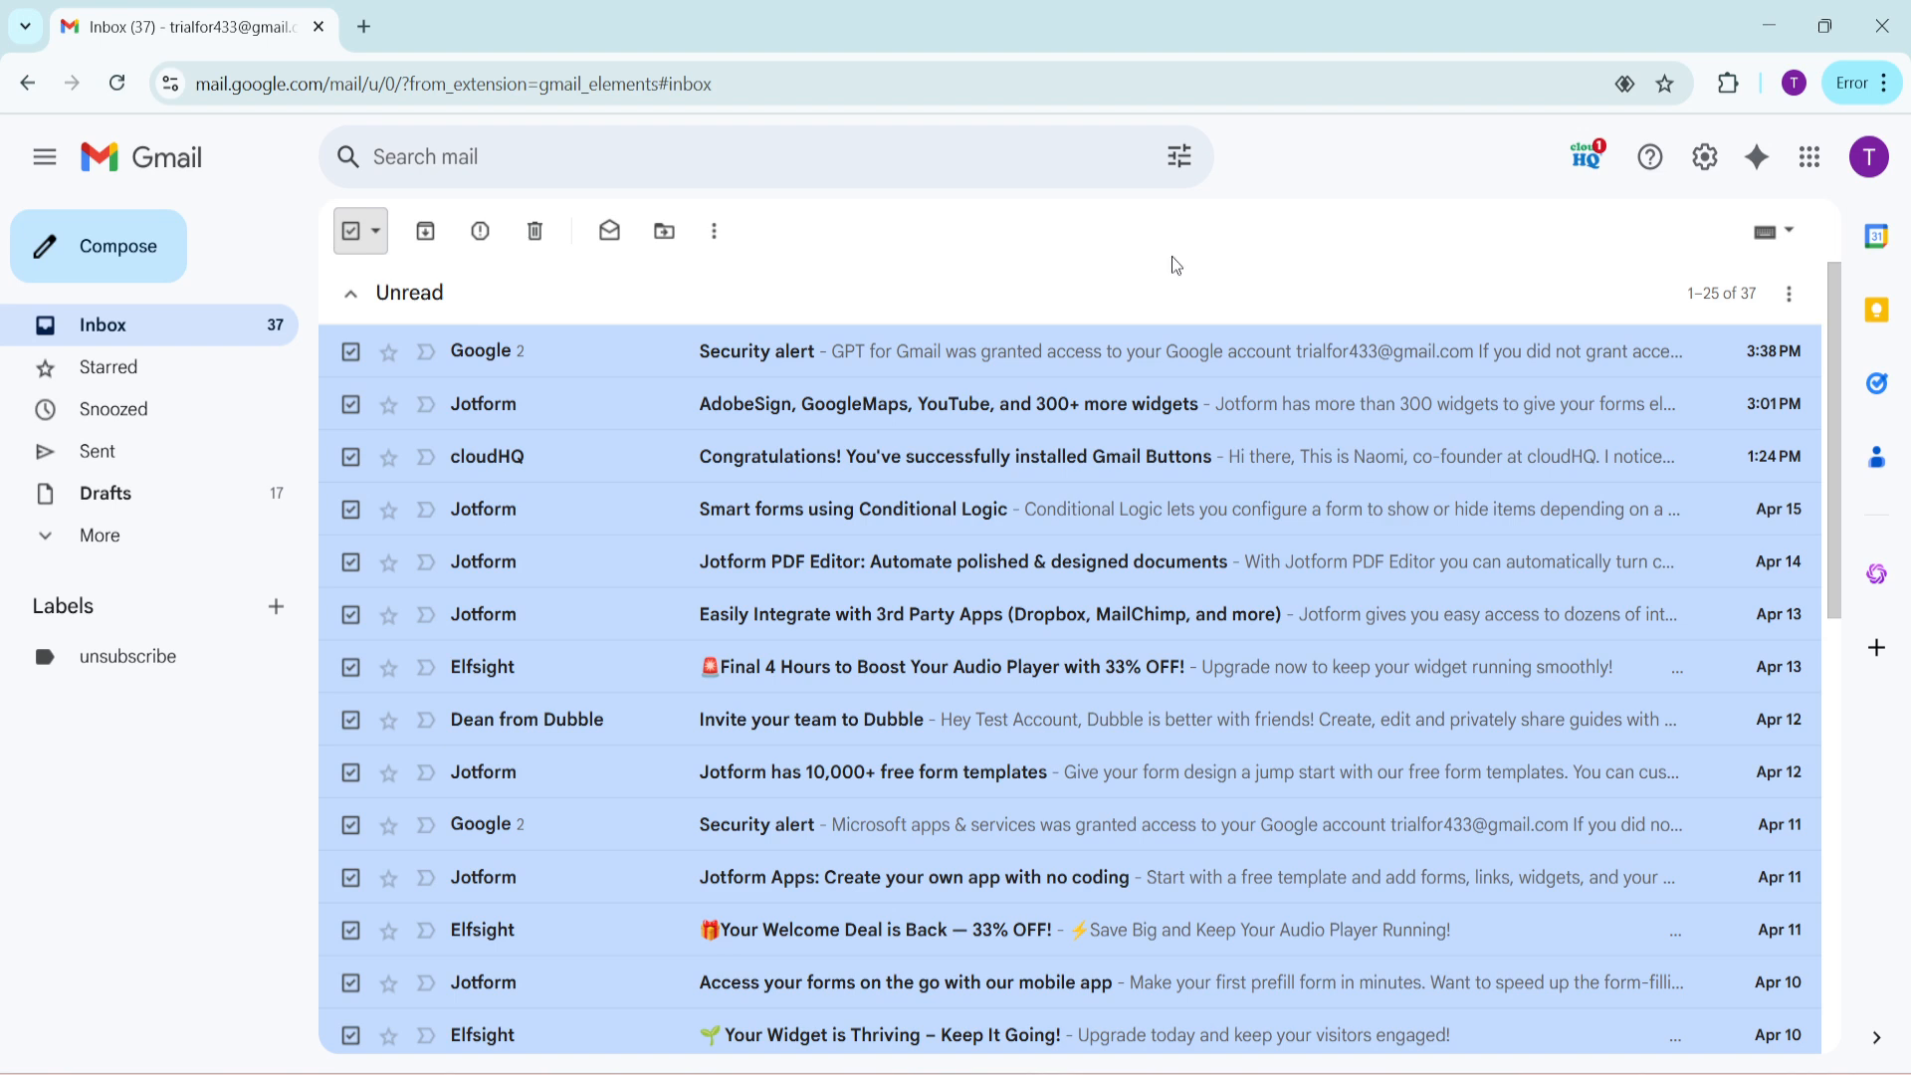
mouse_move(1160, 270)
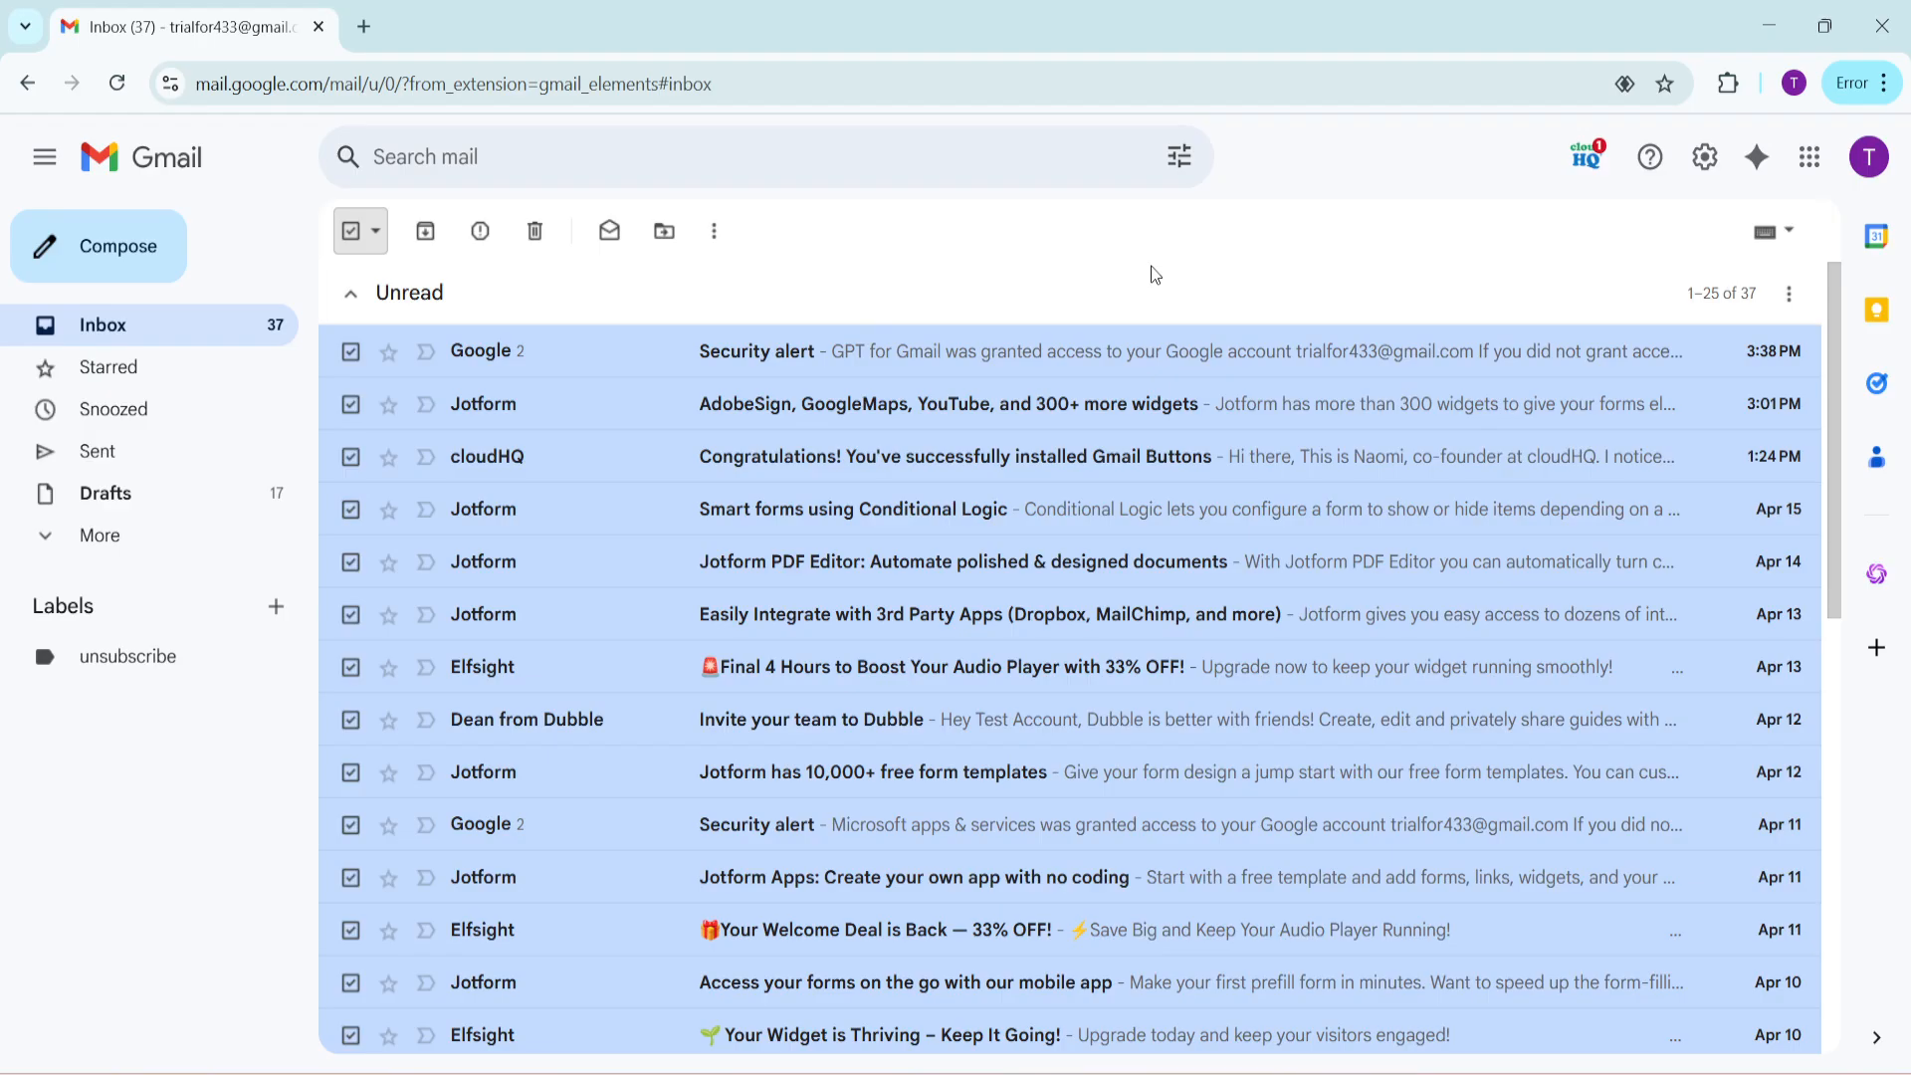
mouse_move(1075, 302)
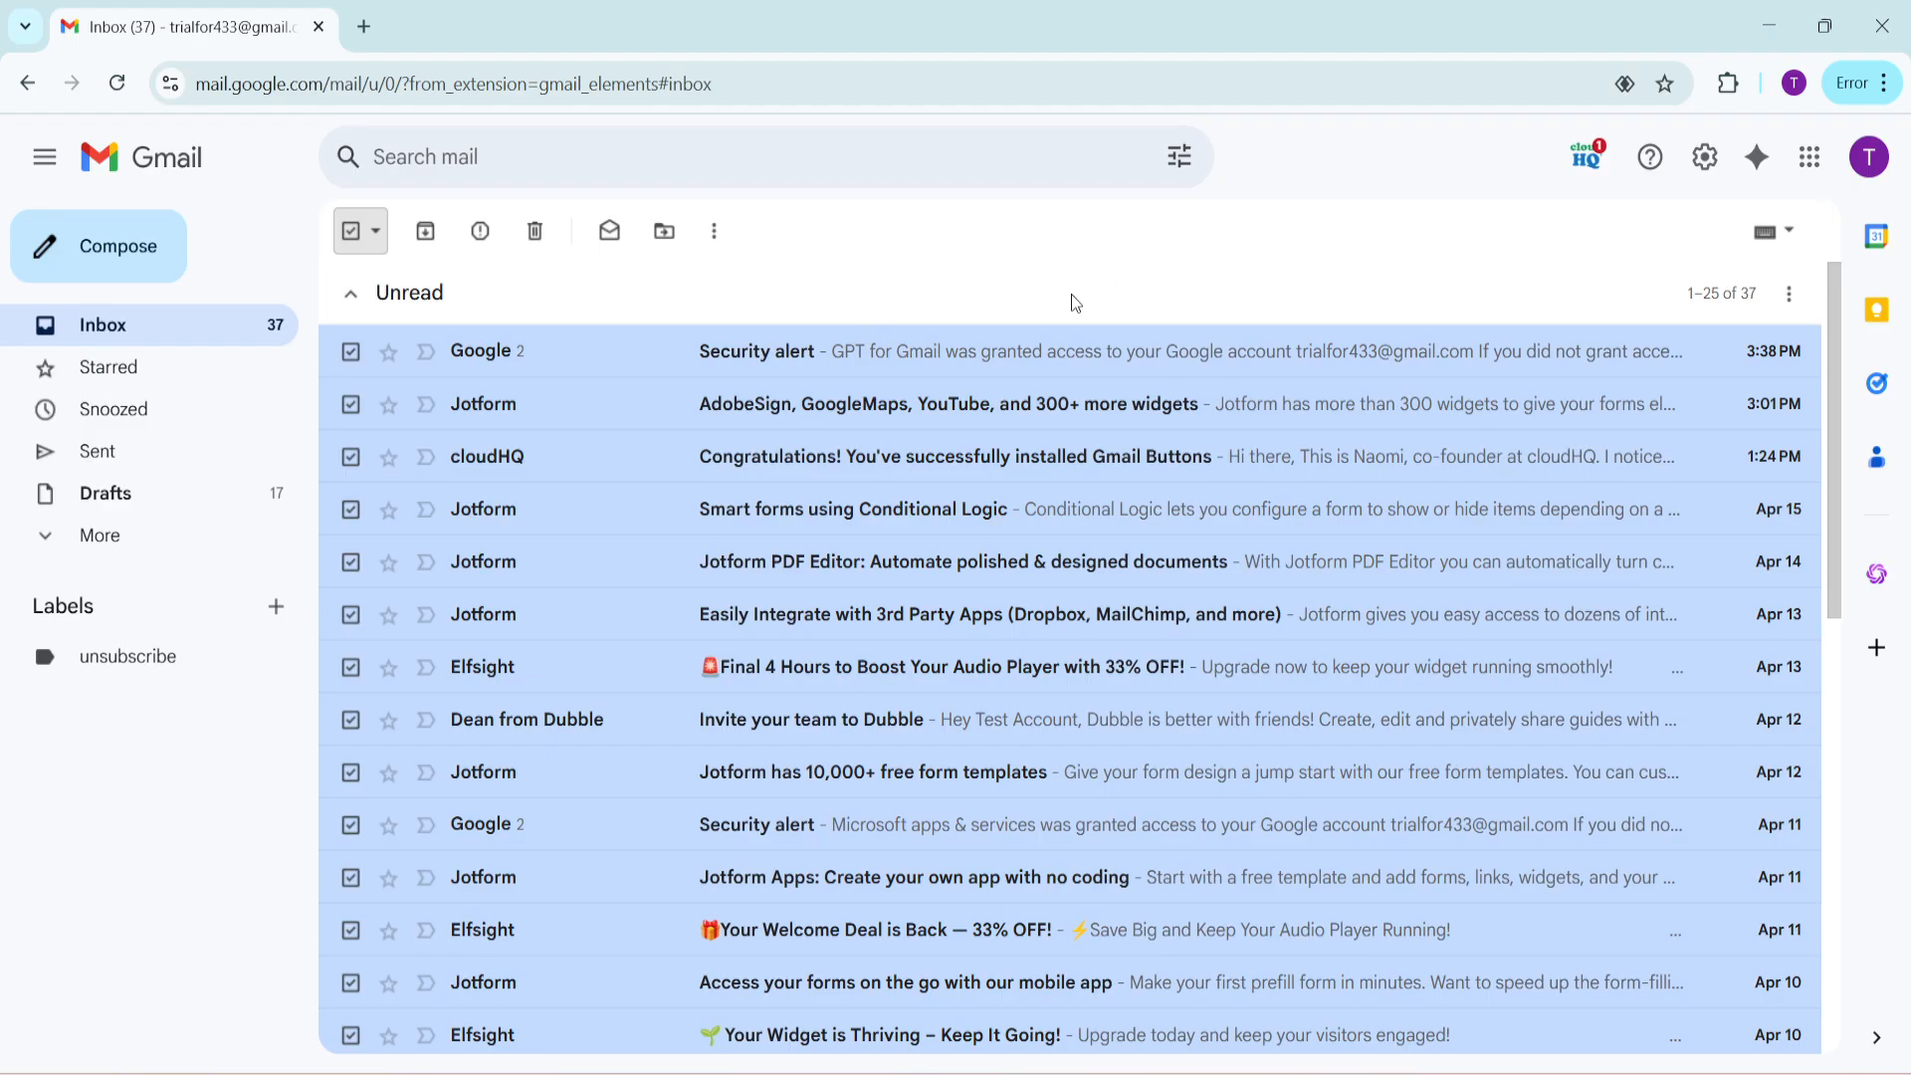
mouse_move(945, 297)
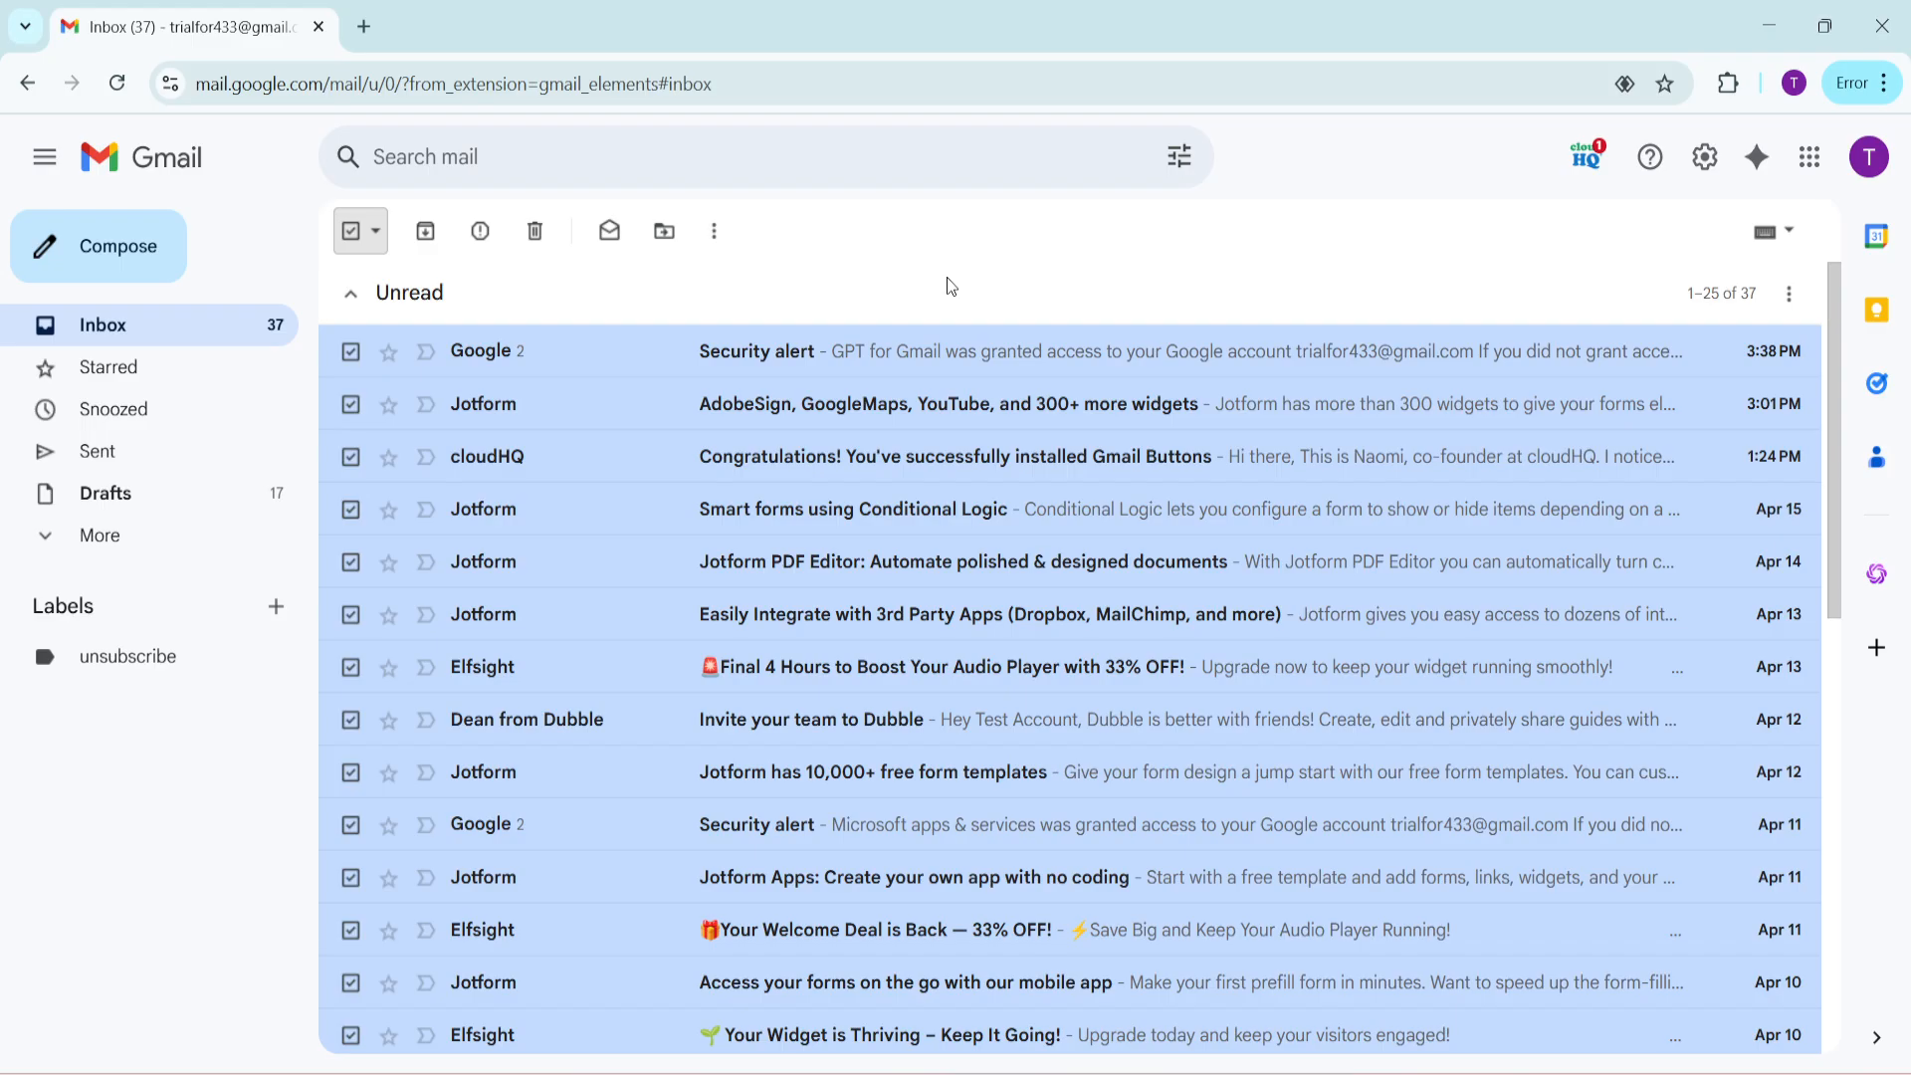
mouse_move(945, 288)
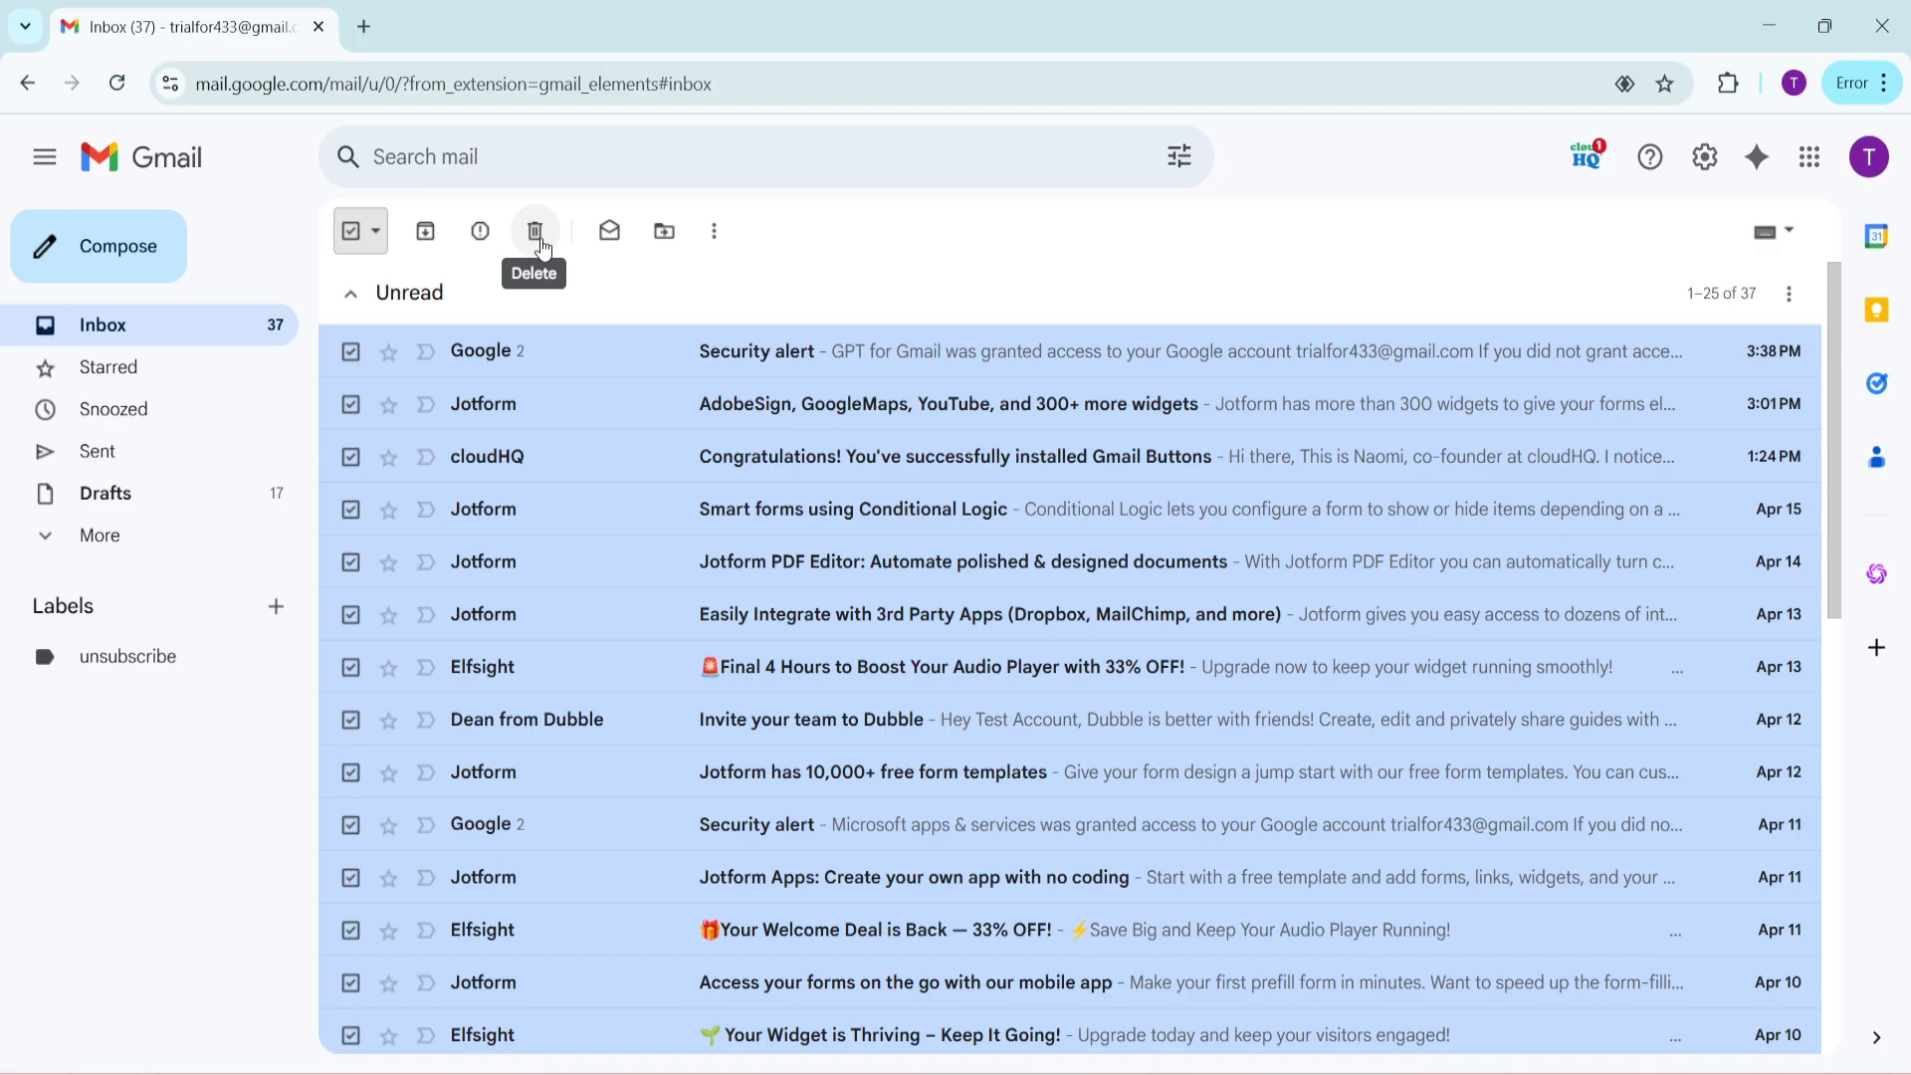
mouse_move(783, 280)
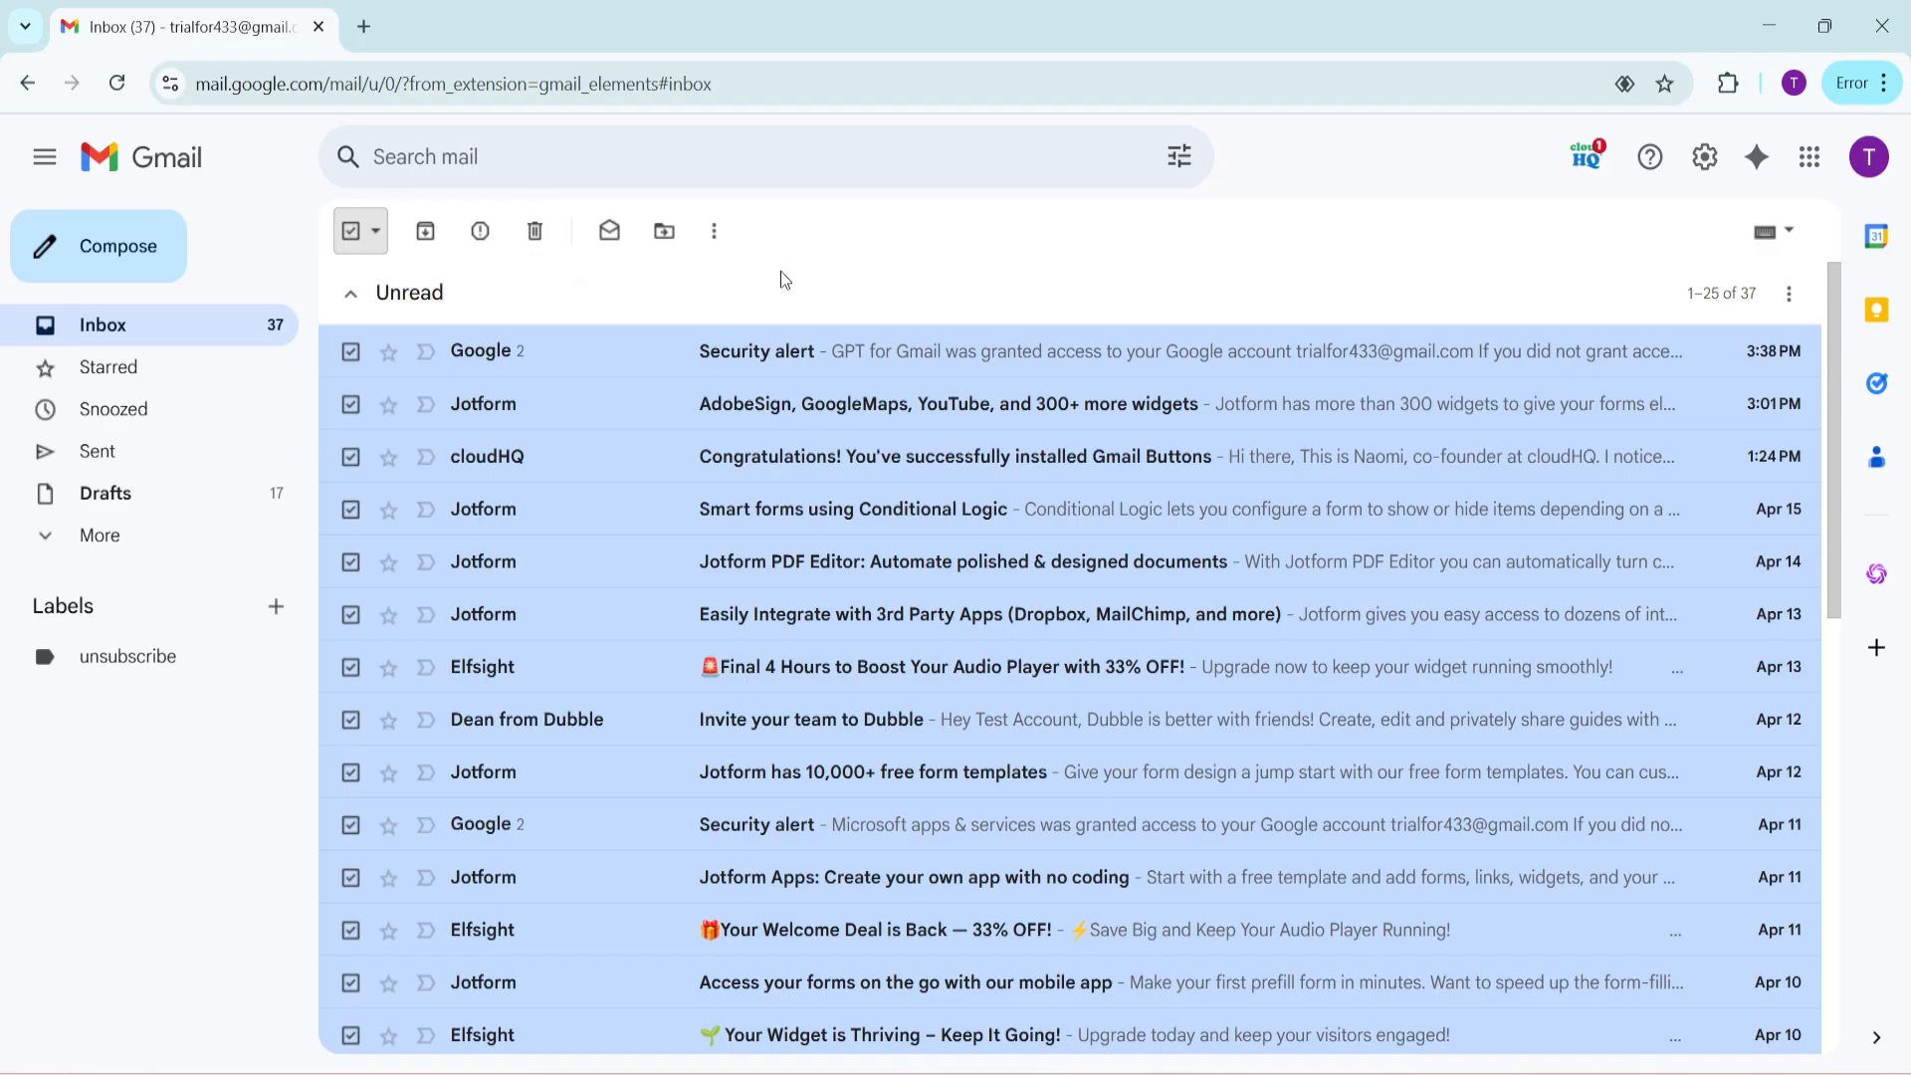
mouse_move(936, 283)
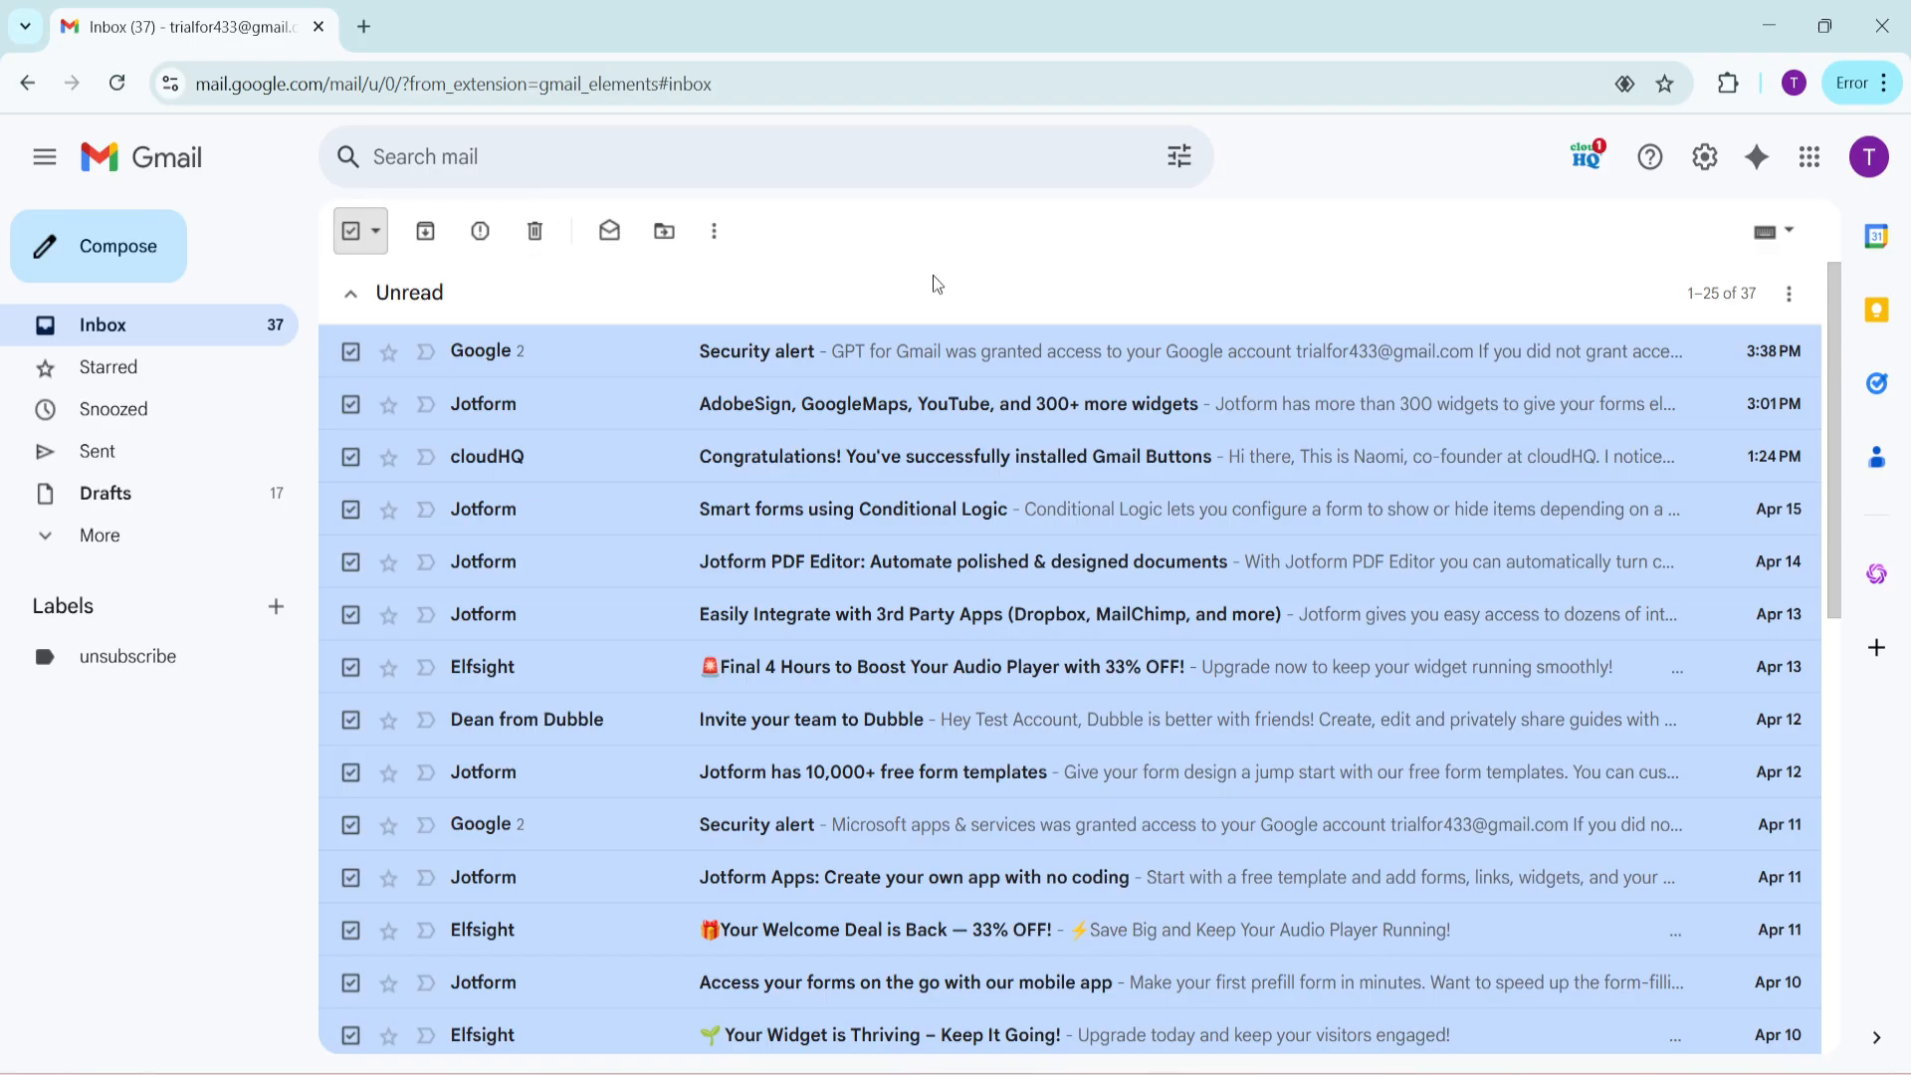